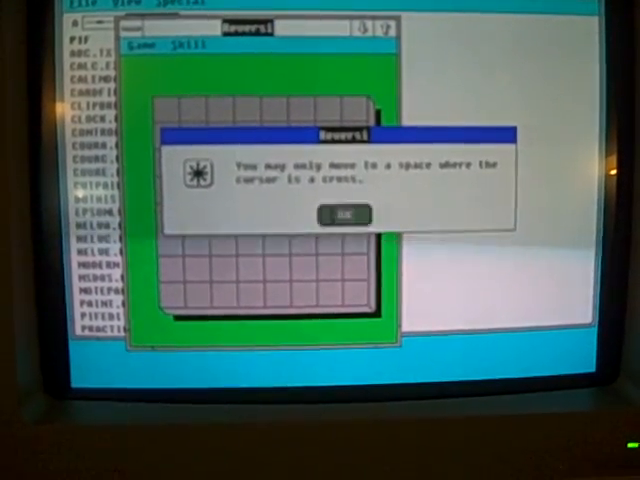
- Acknowledge the Reversi message that moves go only where the cursor becomes a cross
{"action": "left_click", "coordinate": [344, 214]}
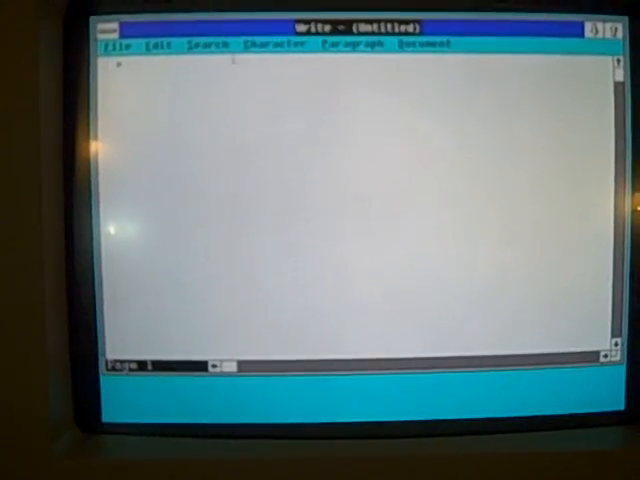
- Type a short line in the untitled Write document and pick a font from Character > Fonts
{"action": "left_click", "coordinate": [264, 44]}
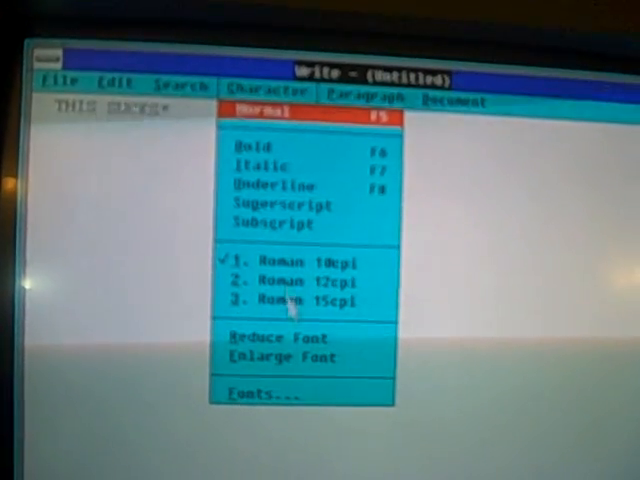
{"action": "left_click", "coordinate": [248, 390]}
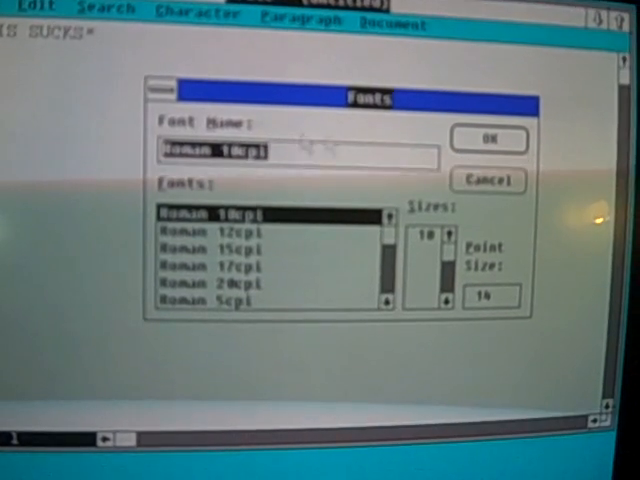
{"action": "left_click", "coordinate": [210, 284]}
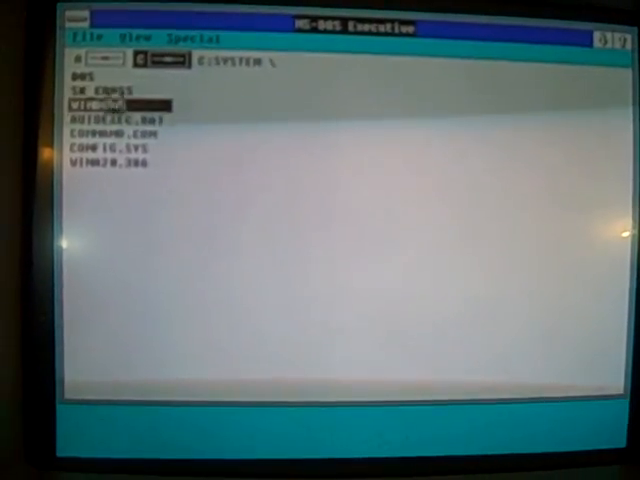
{"action": "double_click", "coordinate": [90, 100]}
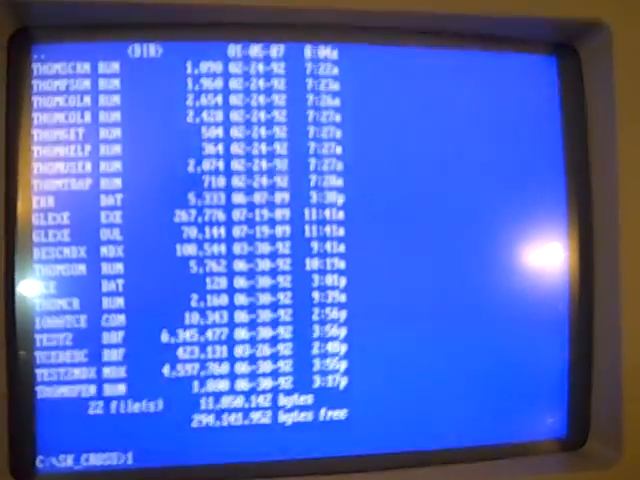
- Enter a command at the MS-DOS prompt to list the current directory's files
{"action": "type", "text": "1000TCE"}
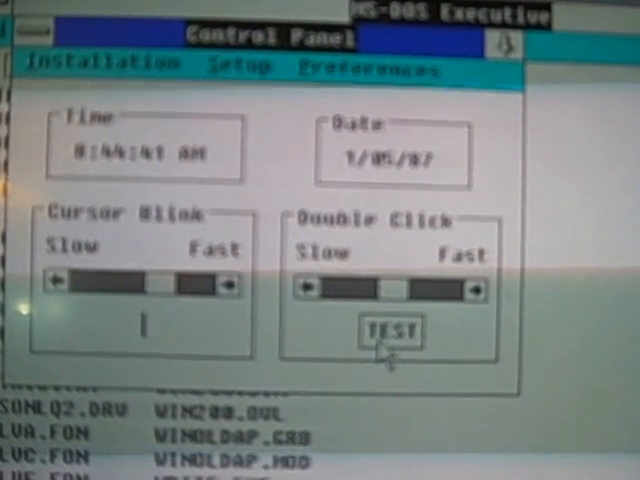
- Show the Setup menu with Connections, Printer and Communications Port choices
{"action": "left_click", "coordinate": [220, 62]}
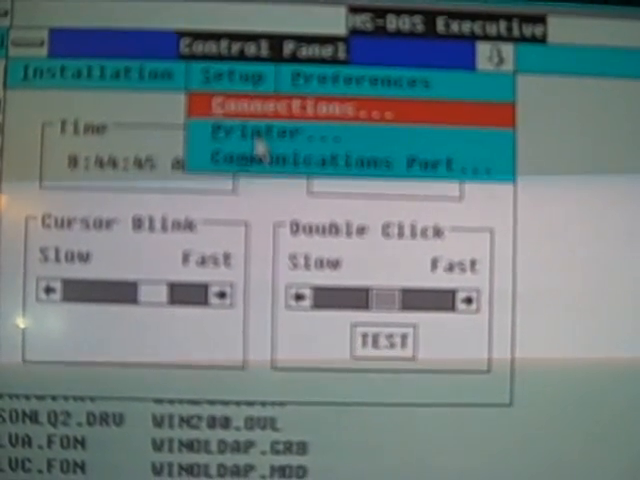
- Show the Installation menu's Add/Delete Printer and Font choices, then return to the settings
{"action": "left_click", "coordinate": [244, 128]}
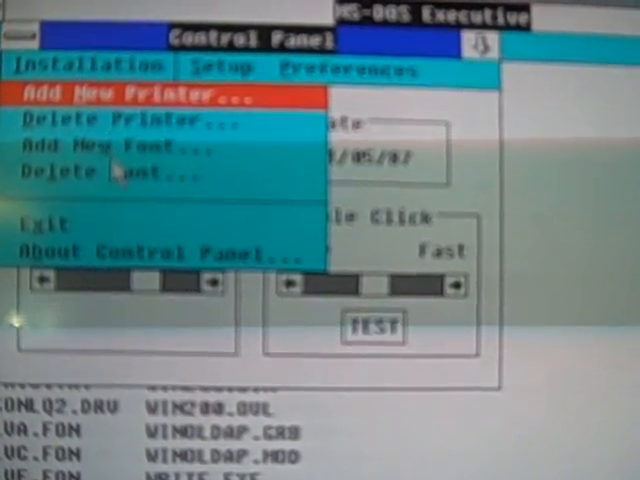
{"action": "left_click", "coordinate": [344, 72]}
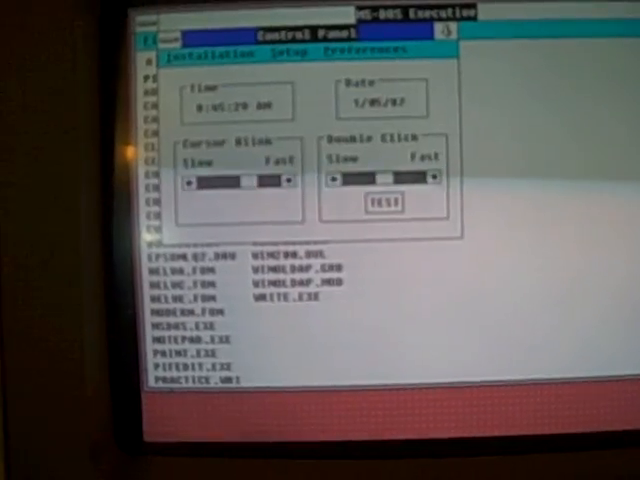
- Show the Preferences menu with Screen Colors, Border Width, Warning Beep, Mouse and Country Settings
{"action": "left_click", "coordinate": [380, 48]}
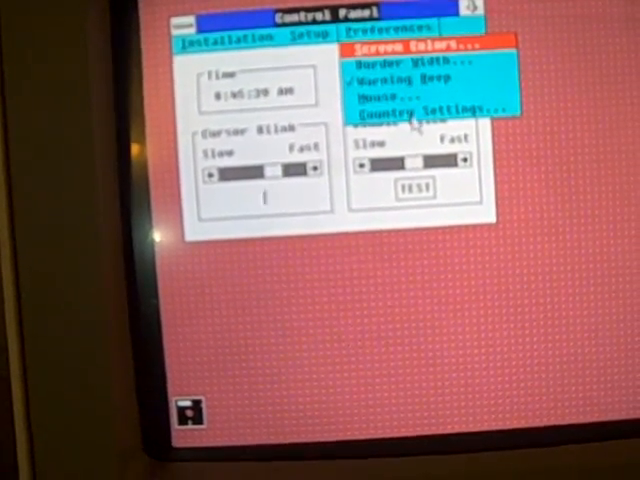